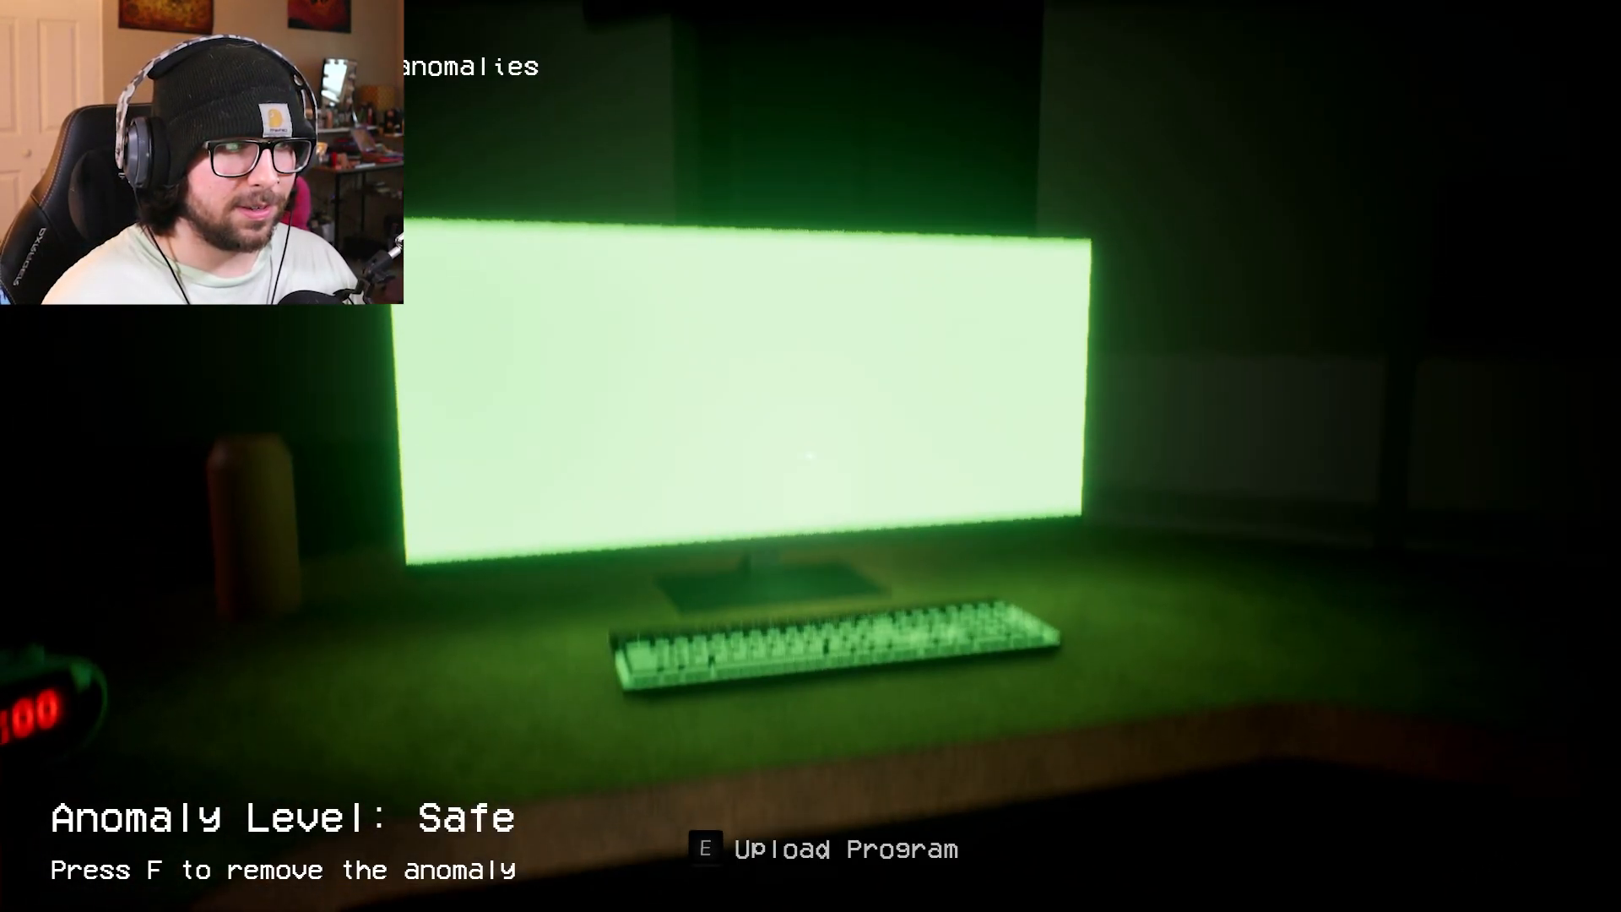
{"action": "key", "text": "f"}
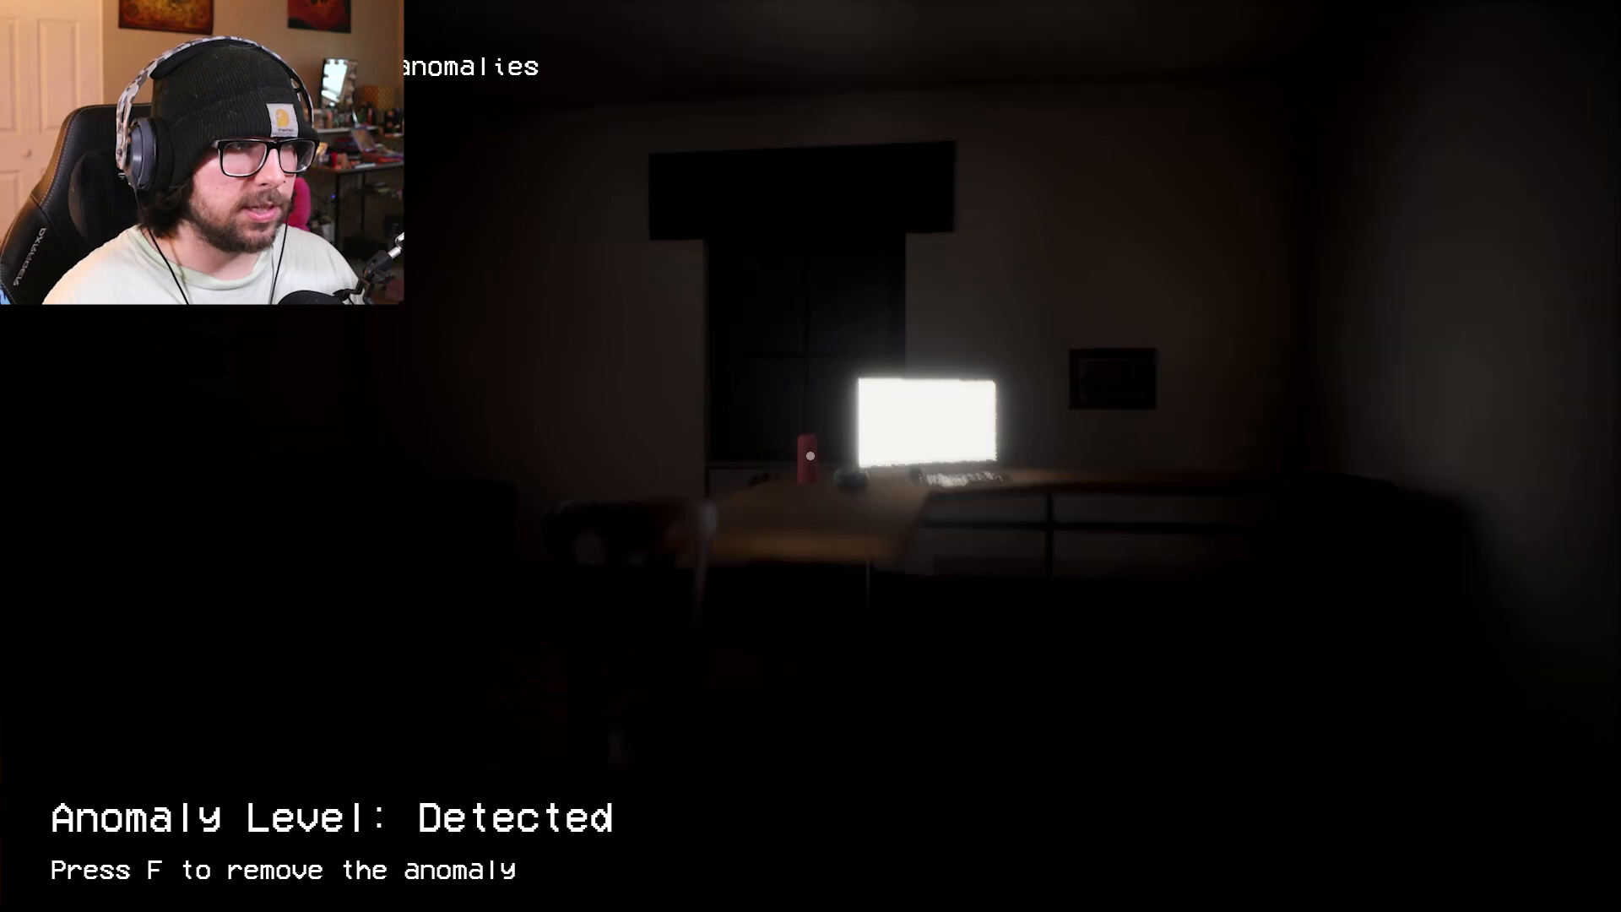
{"action": "key", "text": "f"}
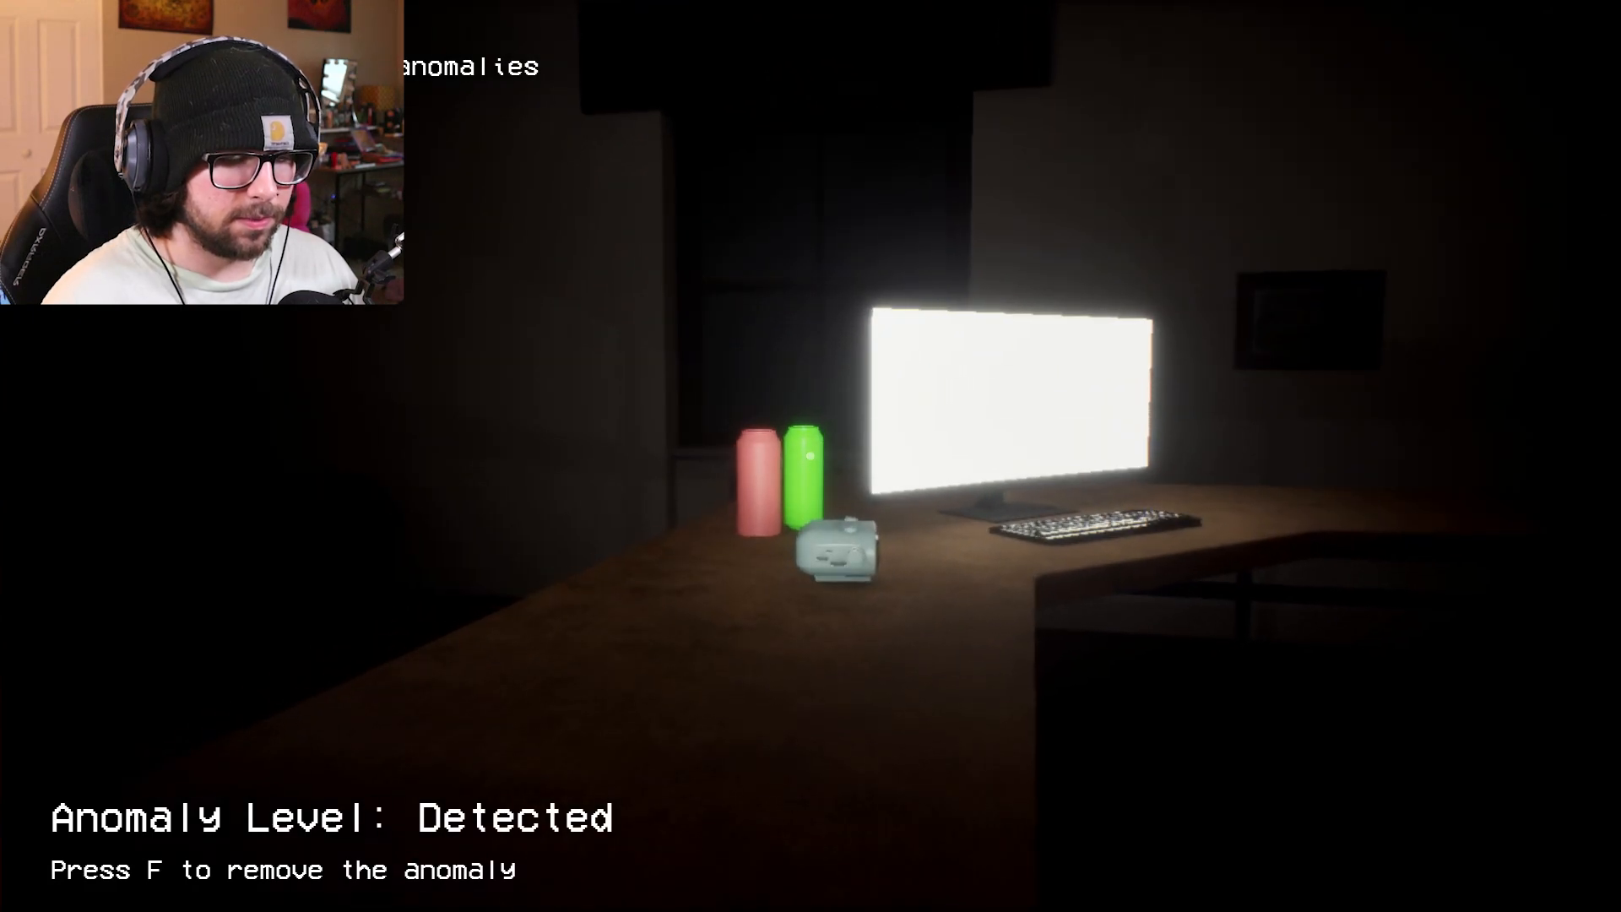
{"action": "mouse_move", "coordinate": [811, 456]}
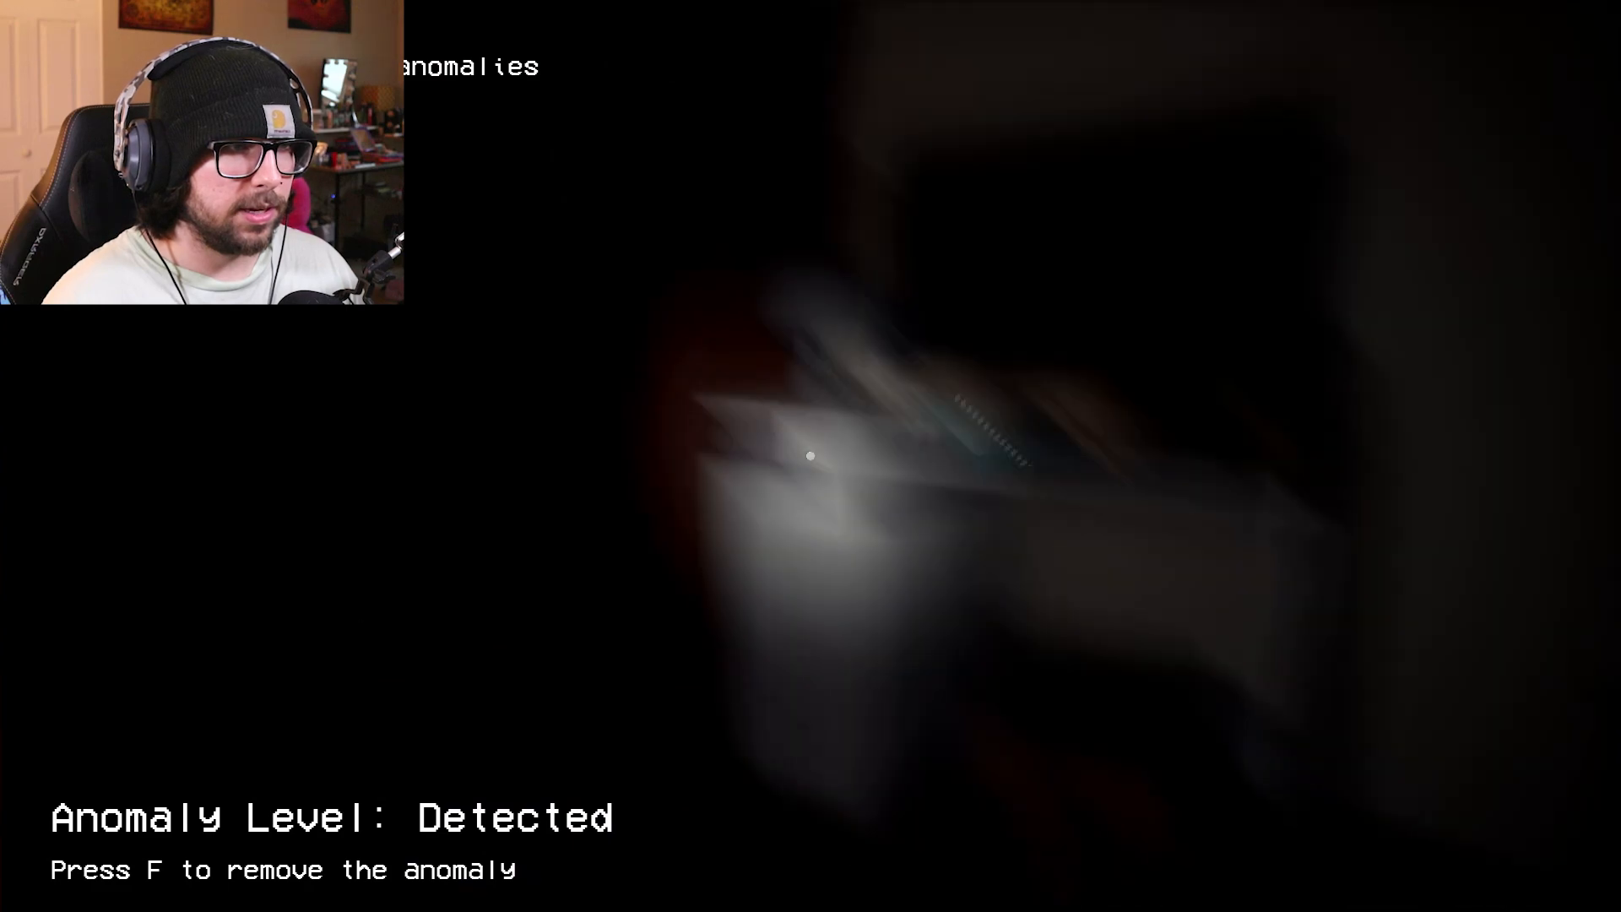
{"action": "key", "text": "f"}
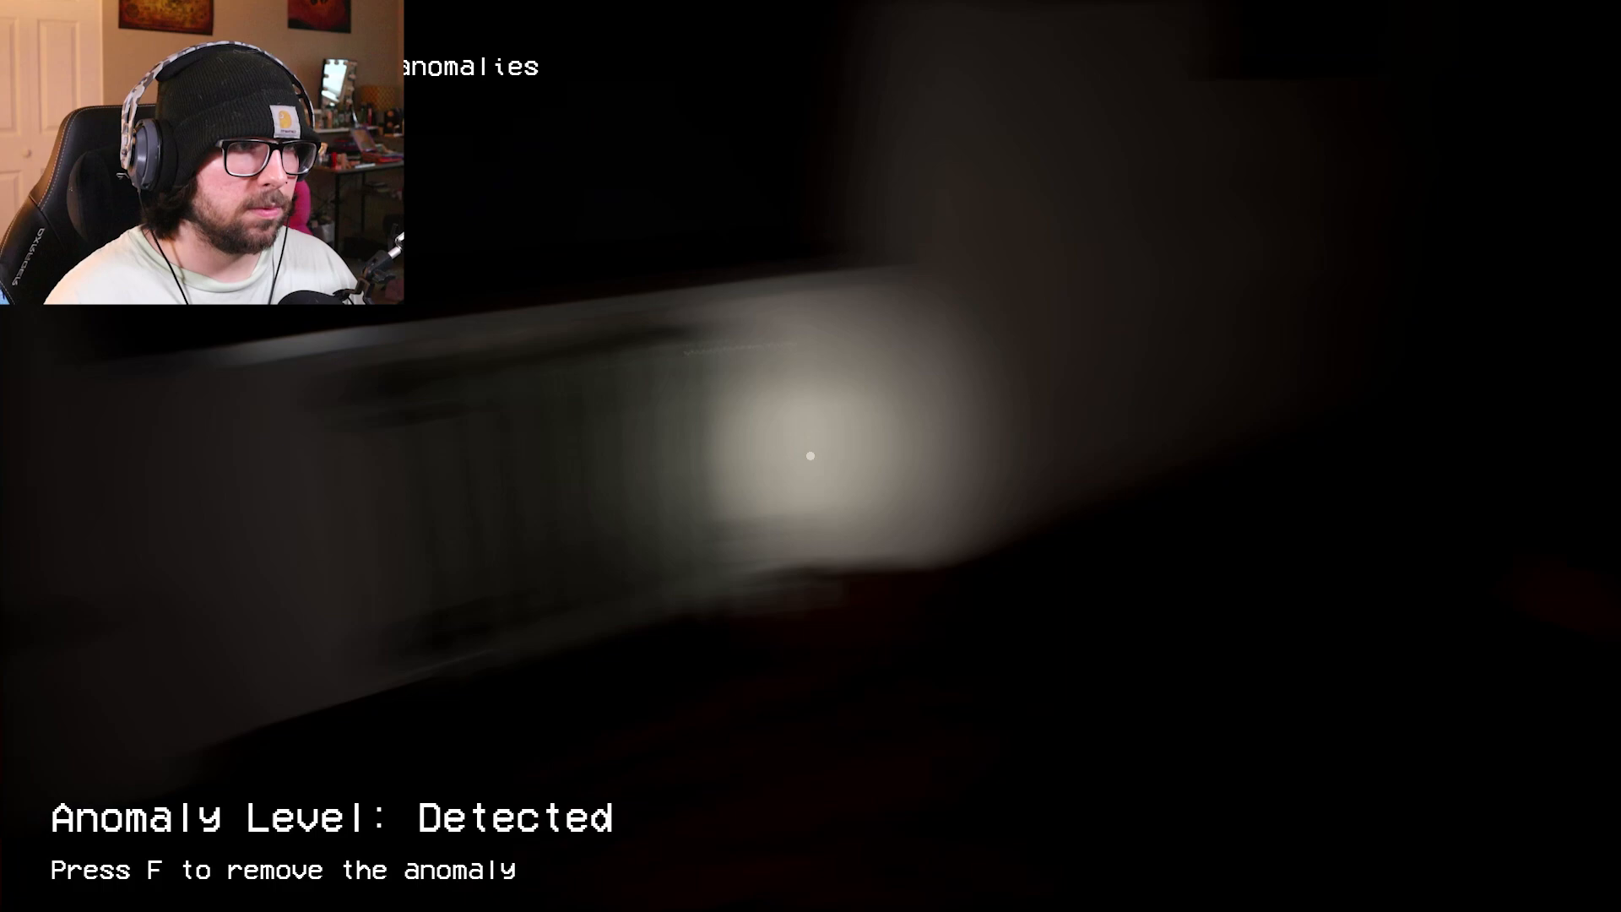
{"action": "key", "text": "f"}
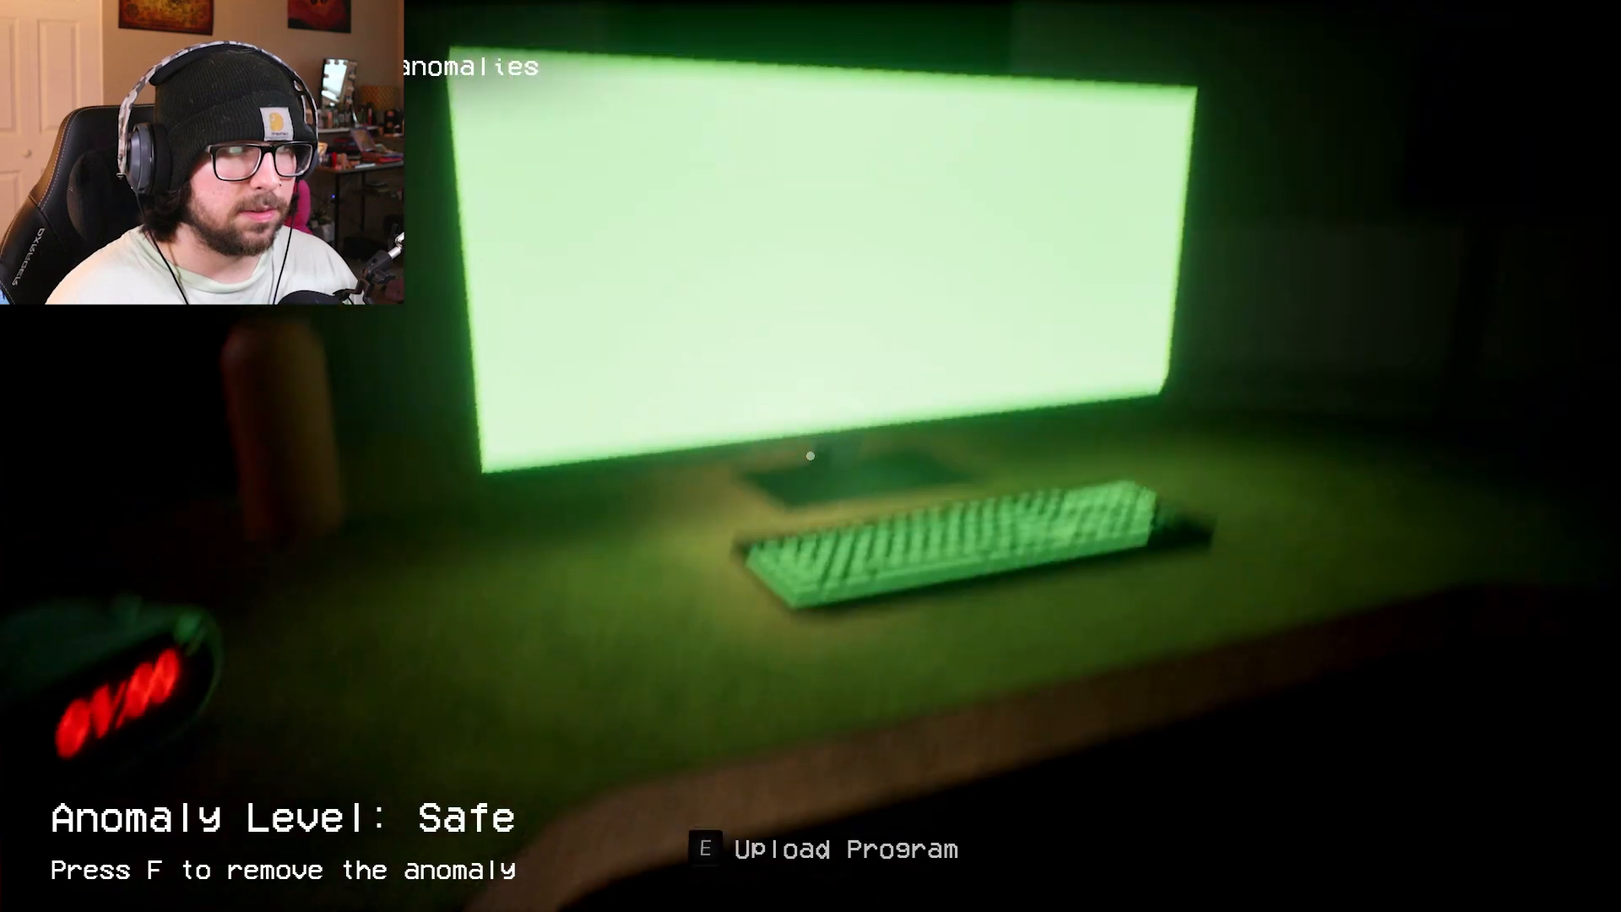
{"action": "key", "text": "f"}
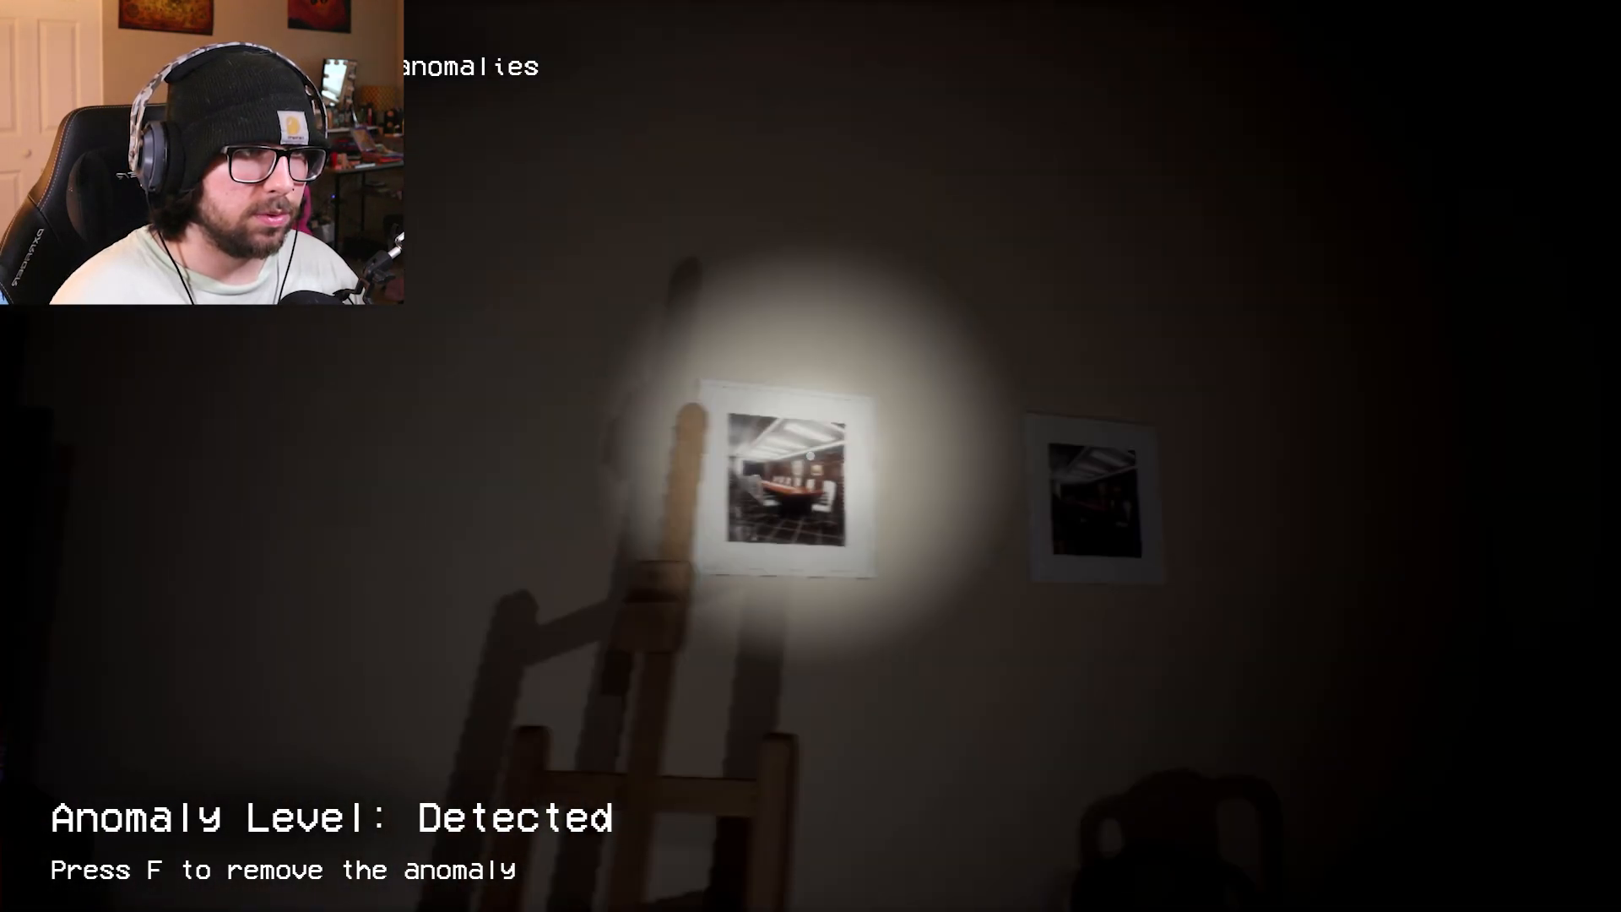
{"action": "mouse_move", "coordinate": [810, 455]}
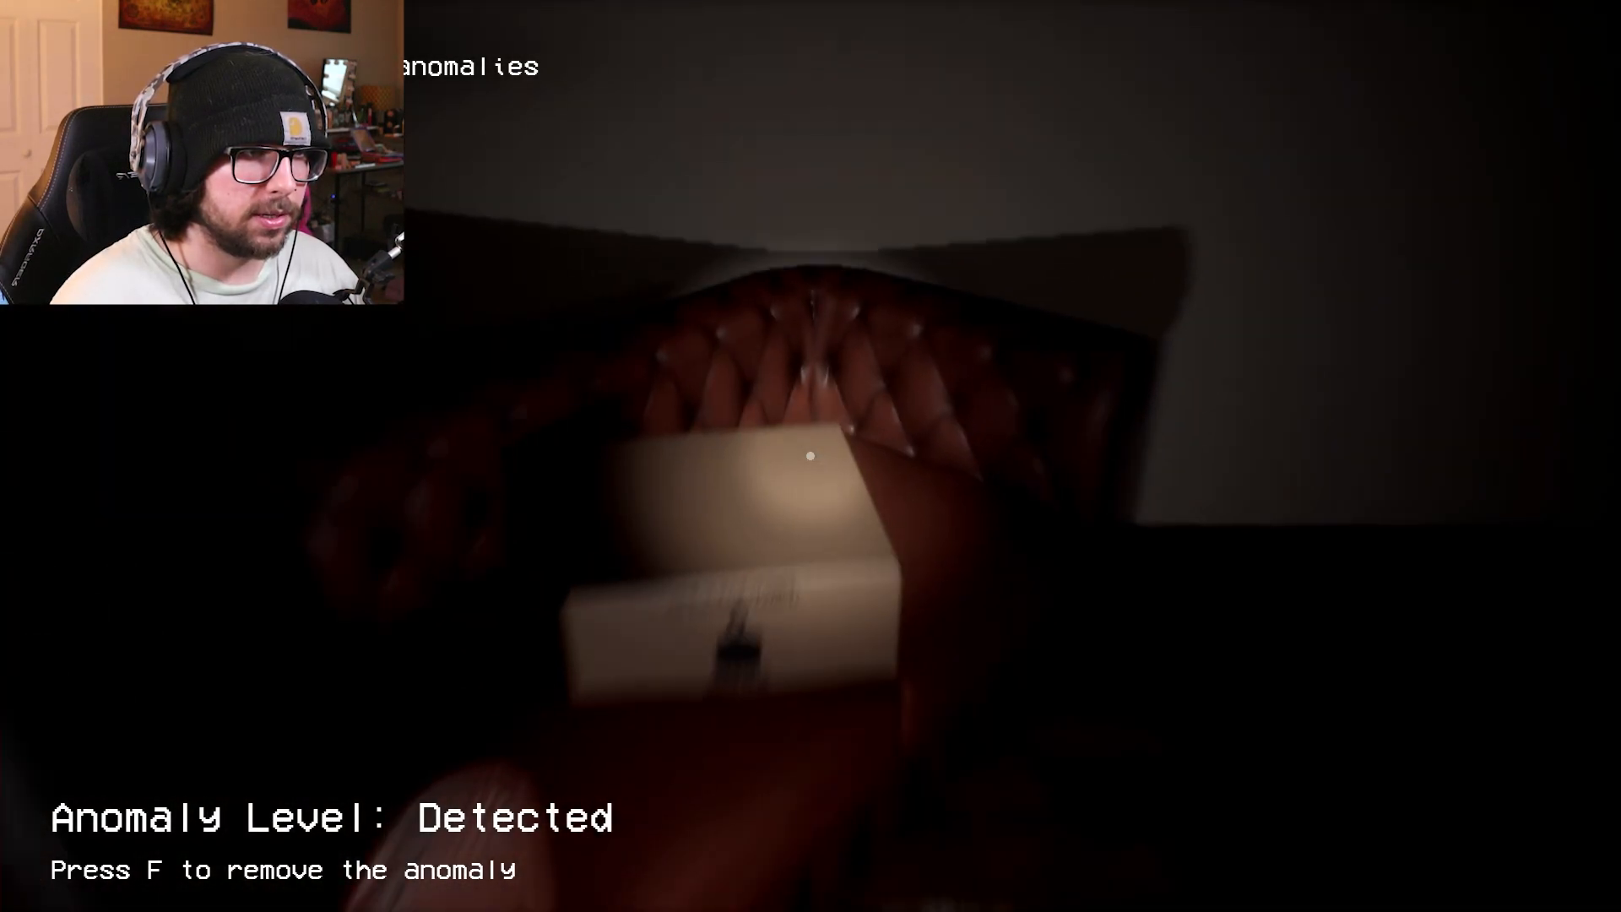
{"action": "key", "text": "f"}
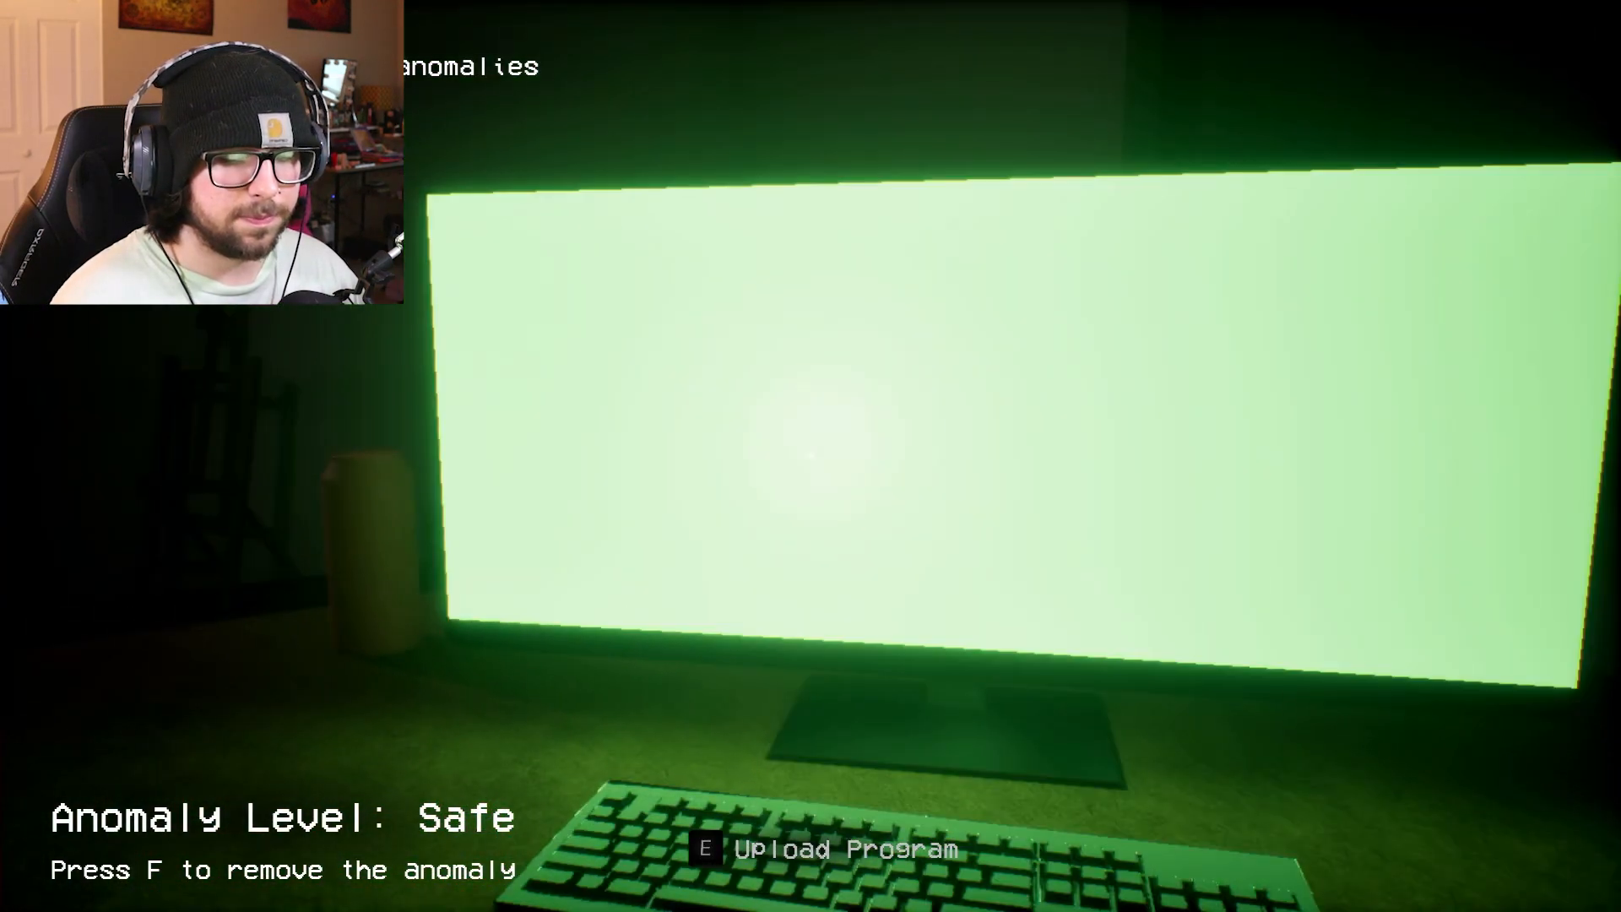
{"action": "key", "text": "f"}
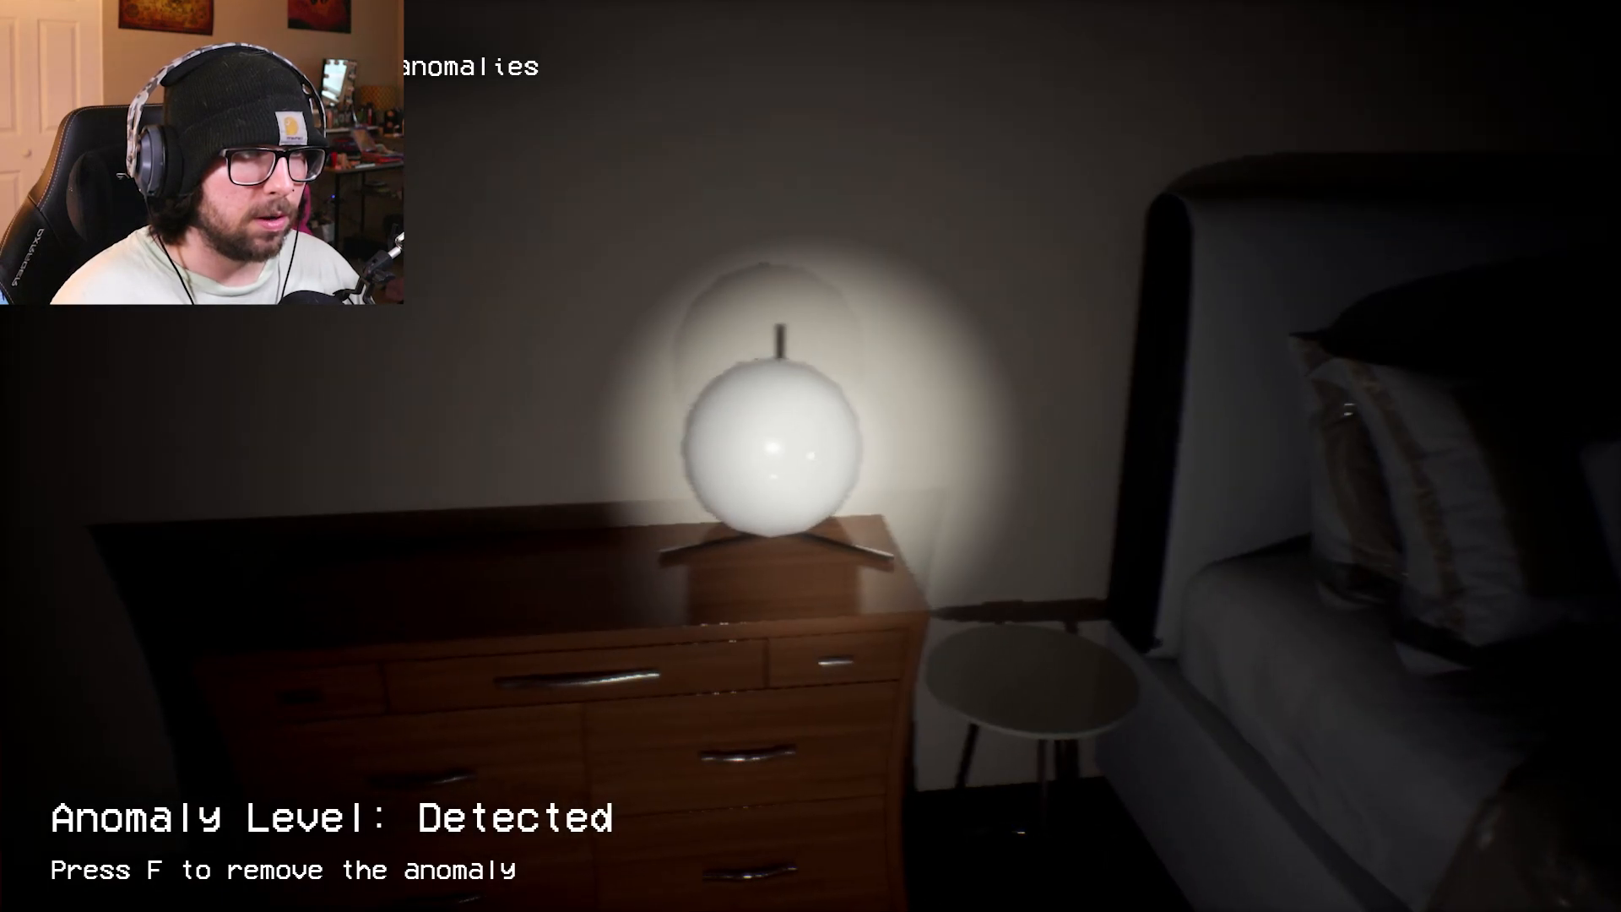
{"action": "key", "text": "f"}
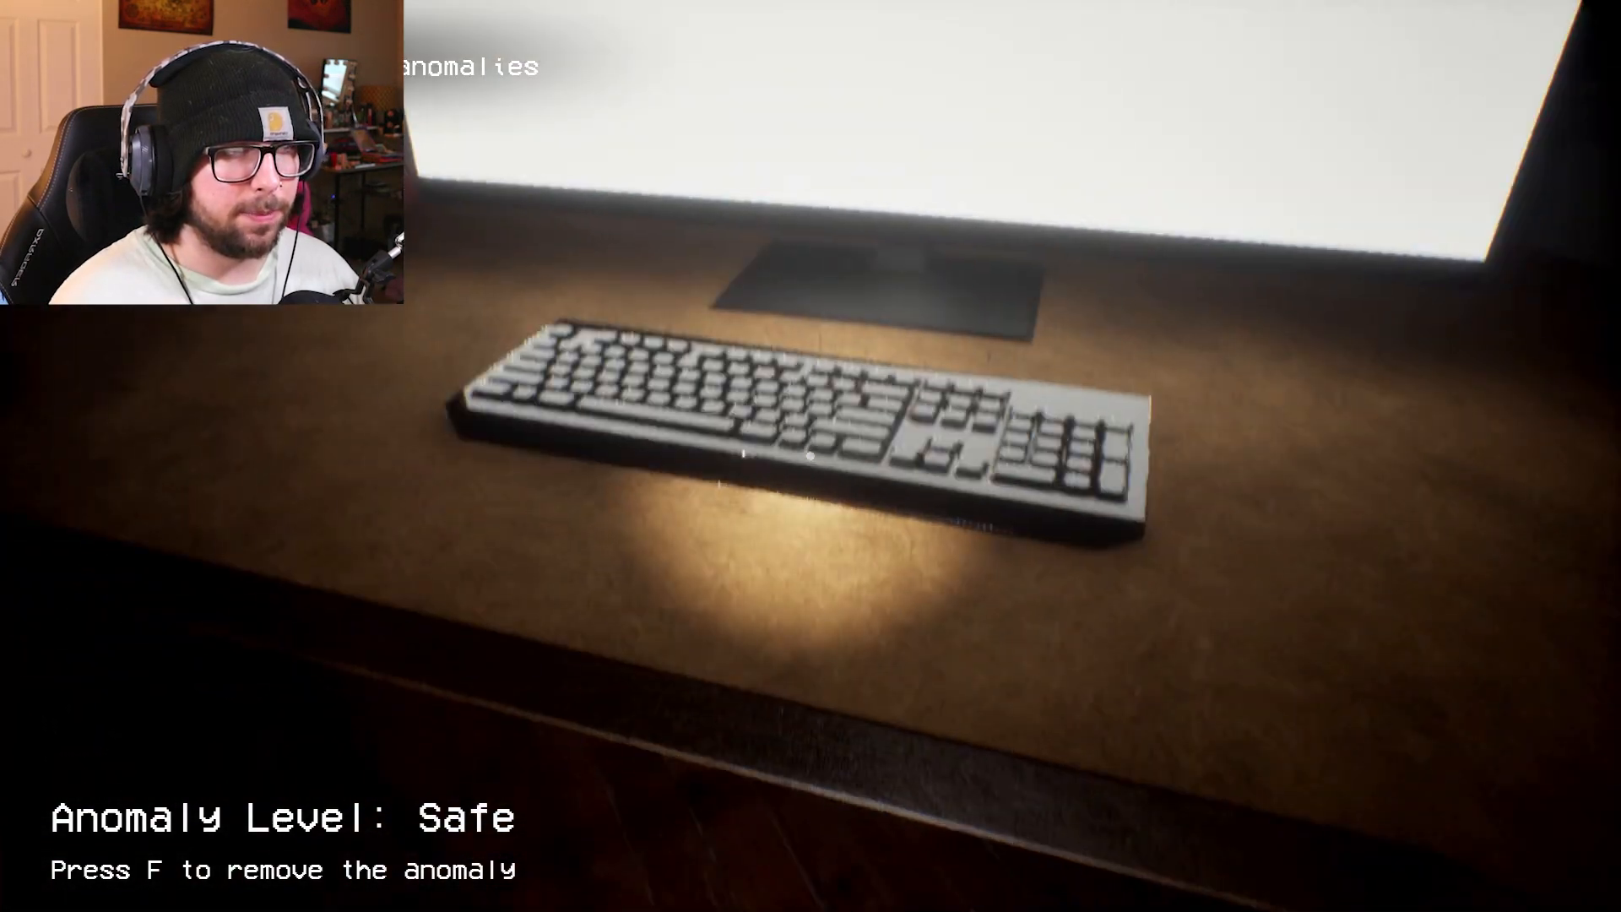
{"action": "key", "text": "f"}
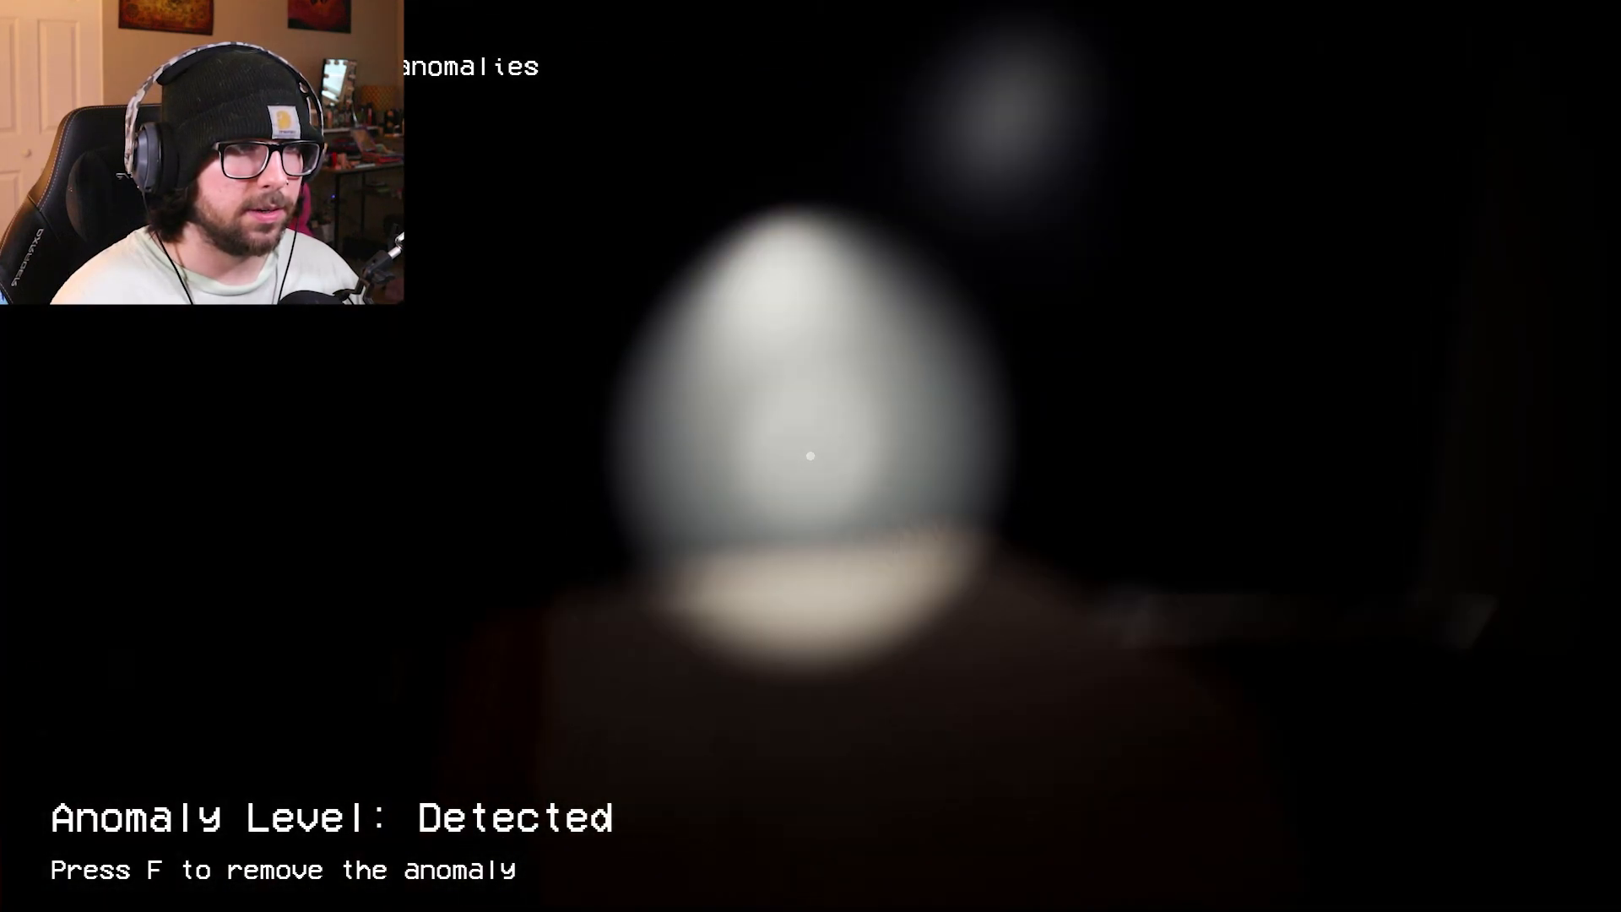
{"action": "key", "text": "f"}
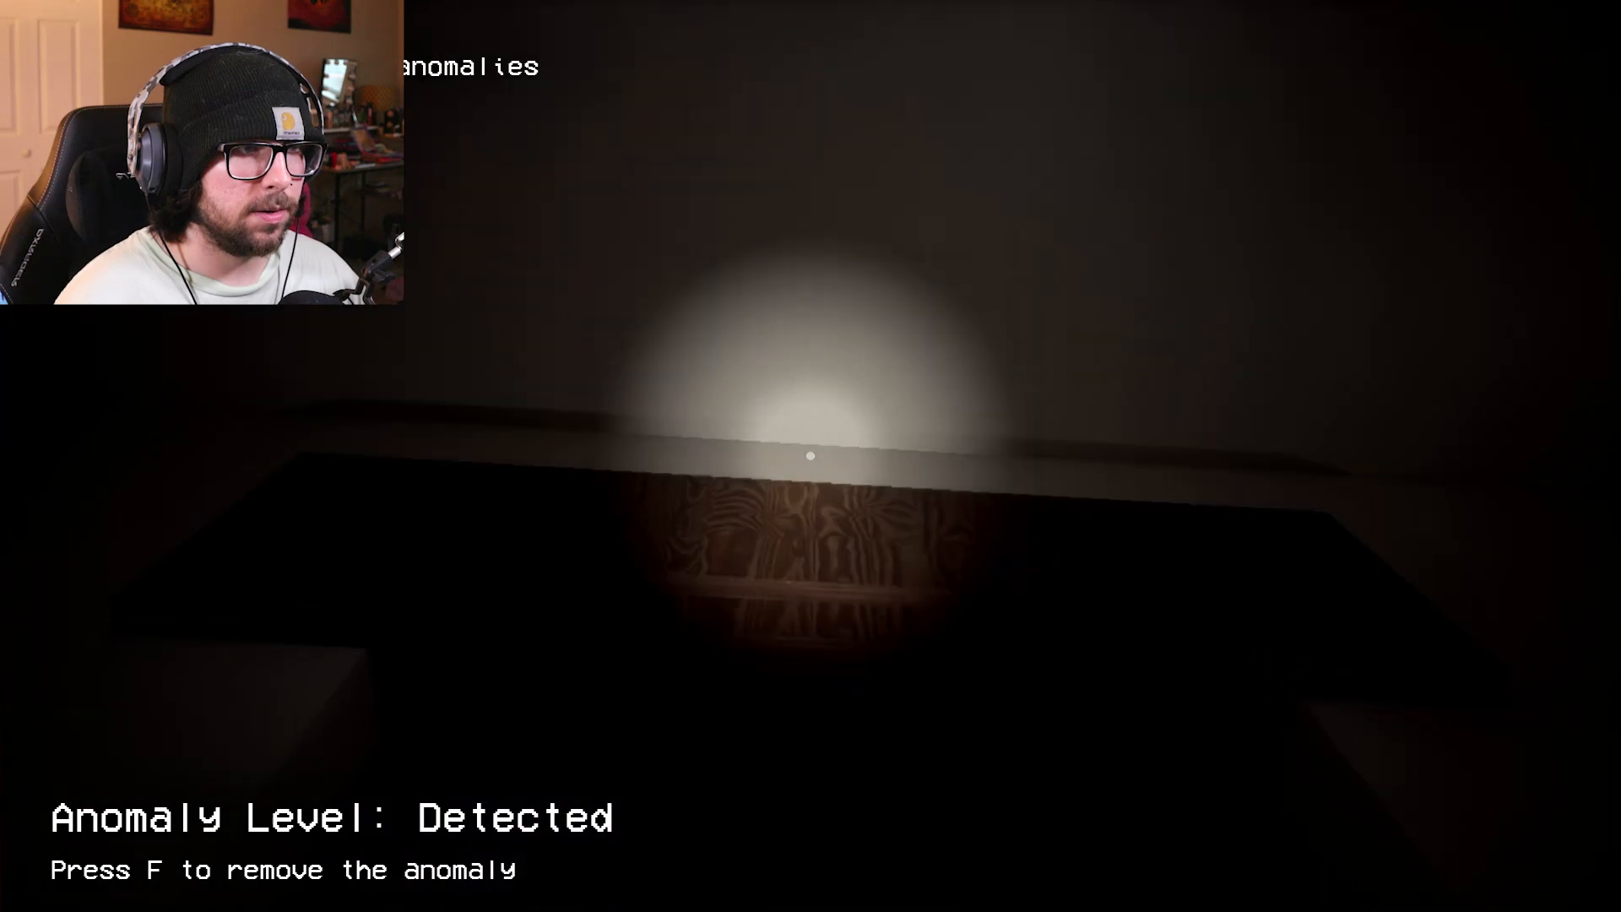
{"action": "key", "text": "f"}
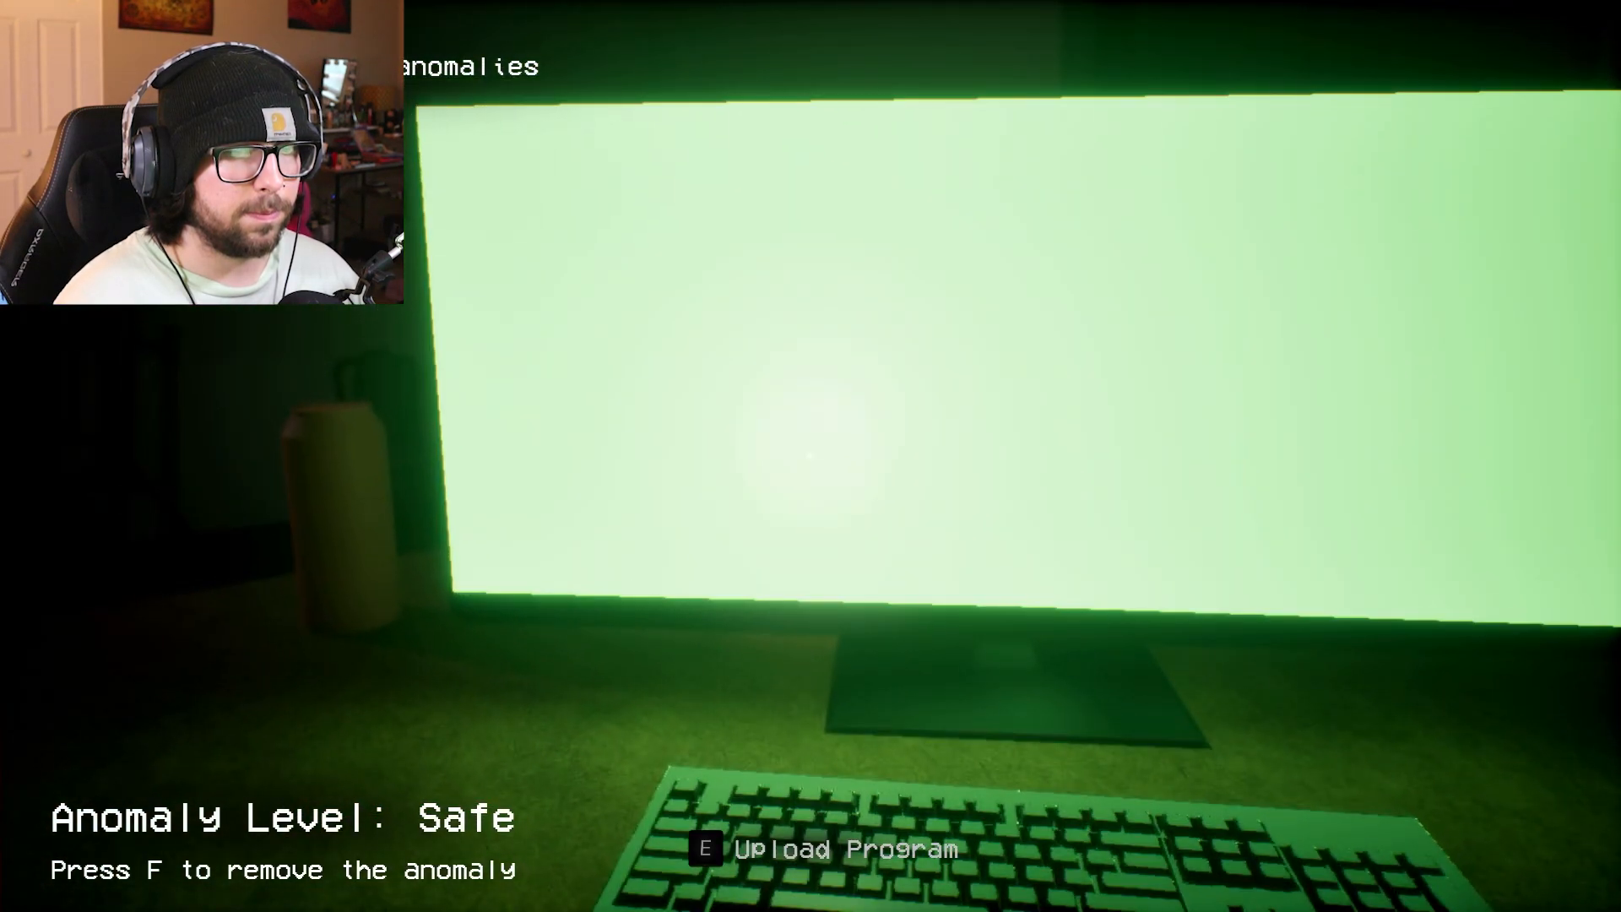
{"action": "key", "text": "f"}
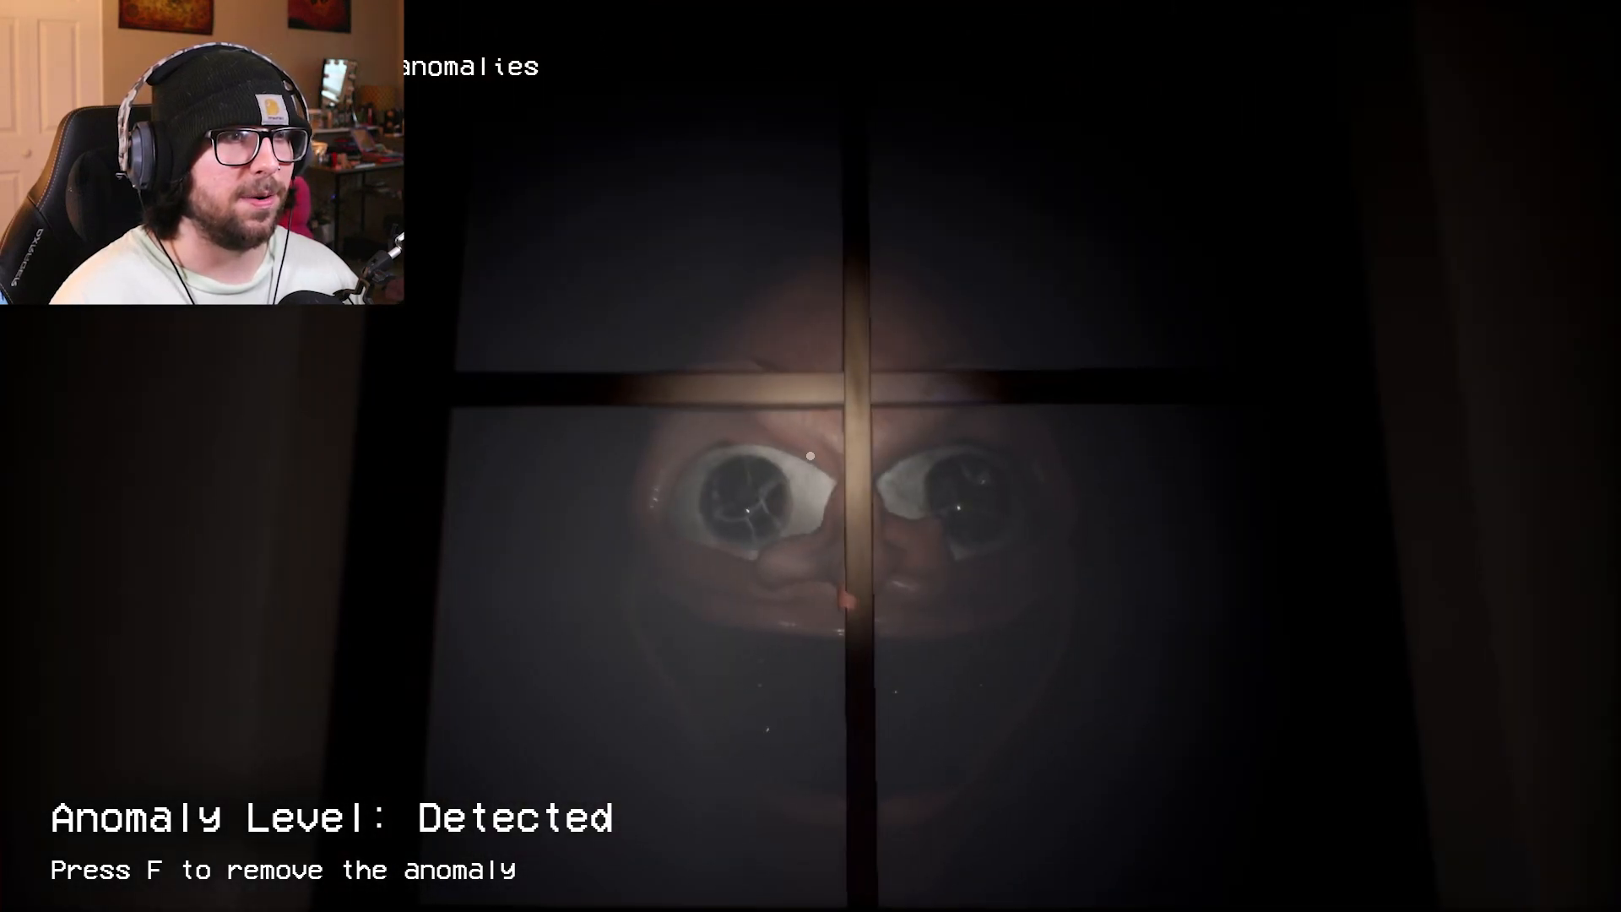
{"action": "key", "text": "f"}
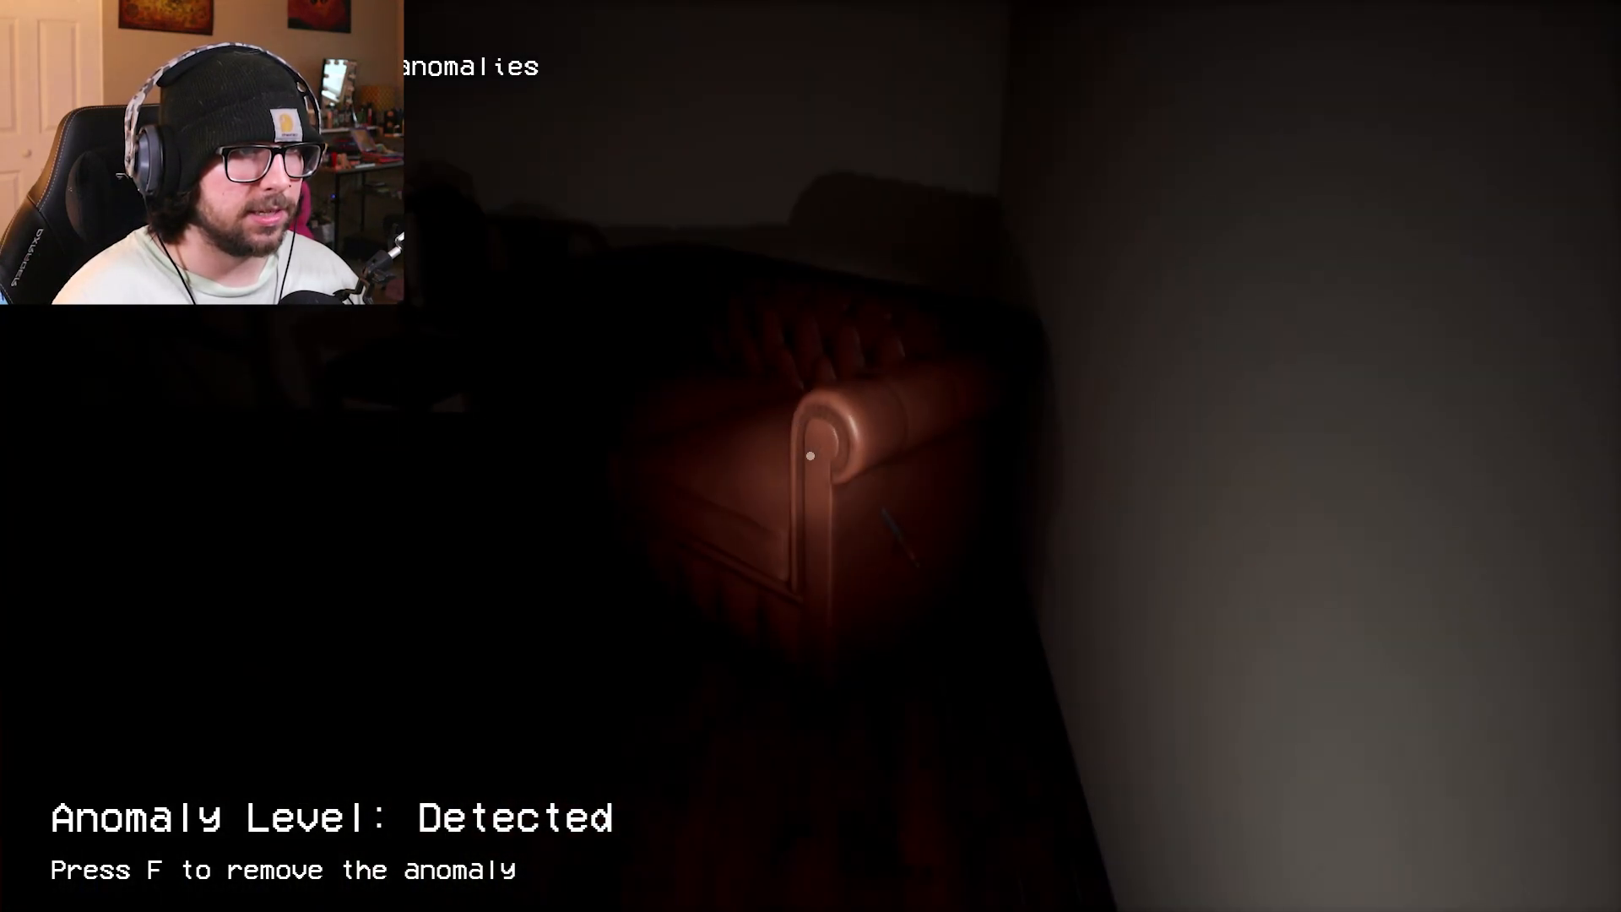
{"action": "key", "text": "f"}
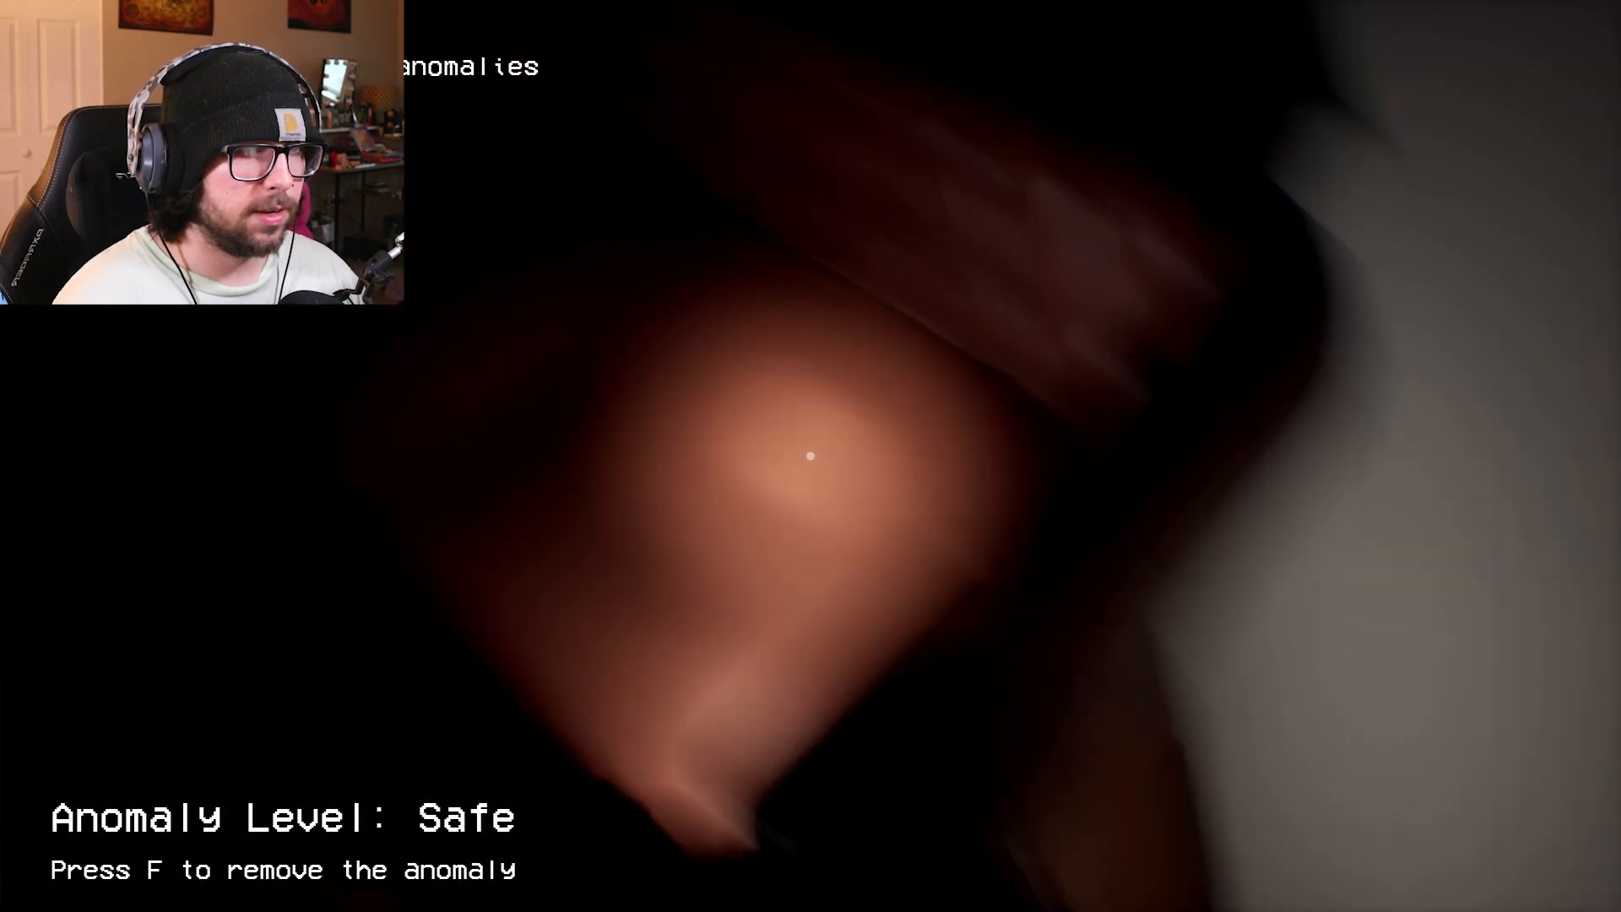